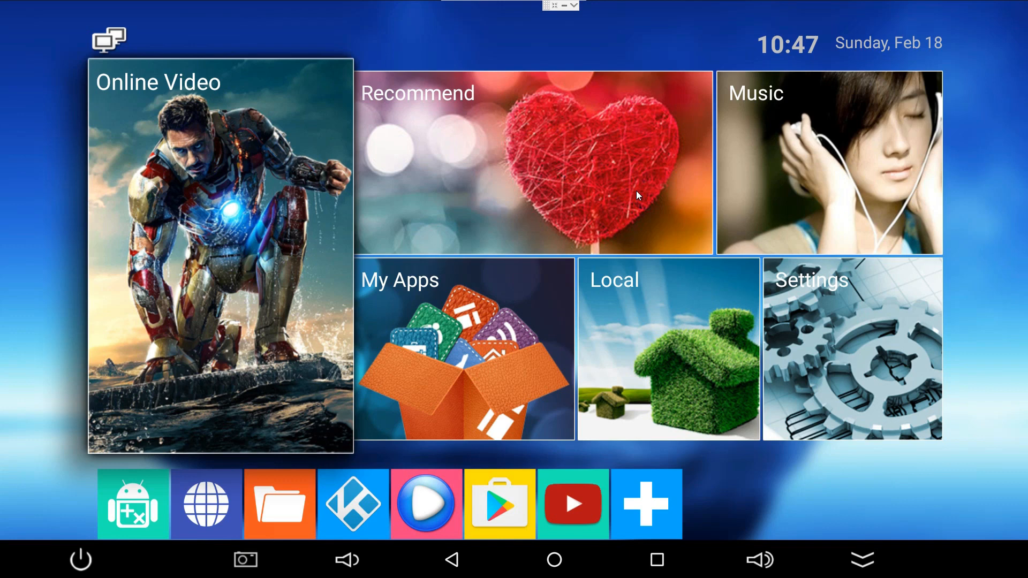
mouse_move(744, 199)
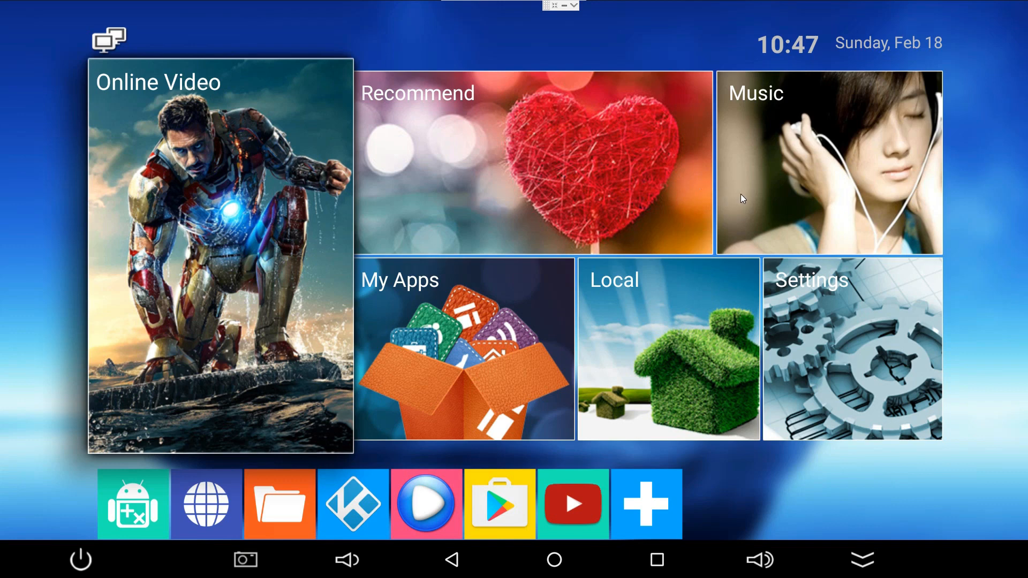
mouse_move(817, 322)
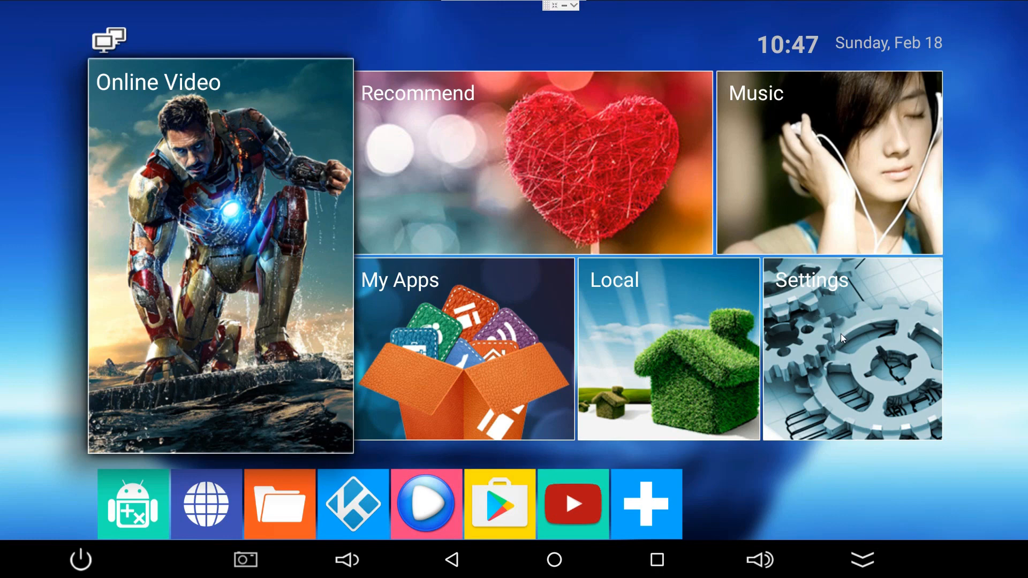
- Open the Settings screen from the launcher's Settings tile
left_click(851, 349)
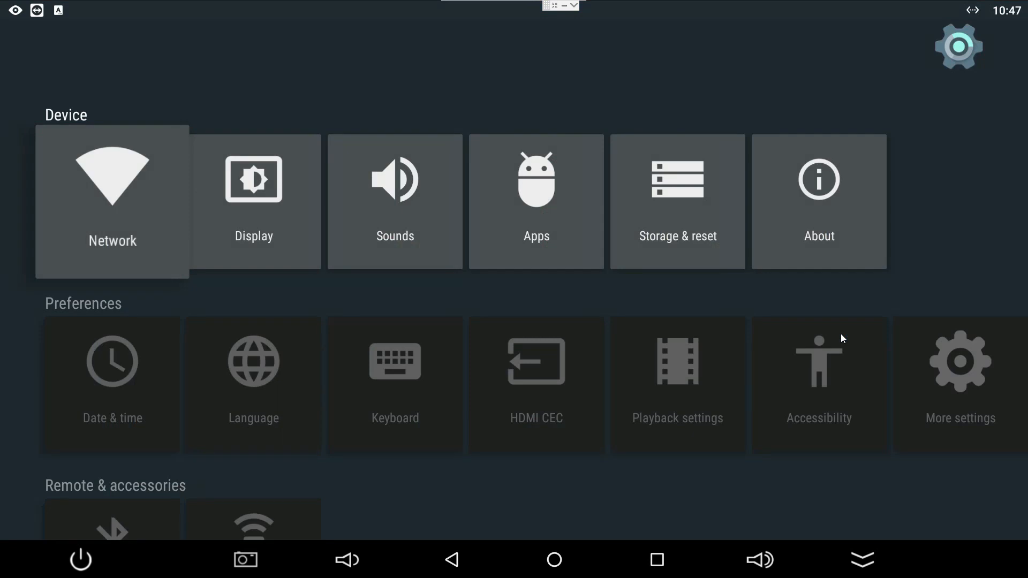
mouse_move(231, 169)
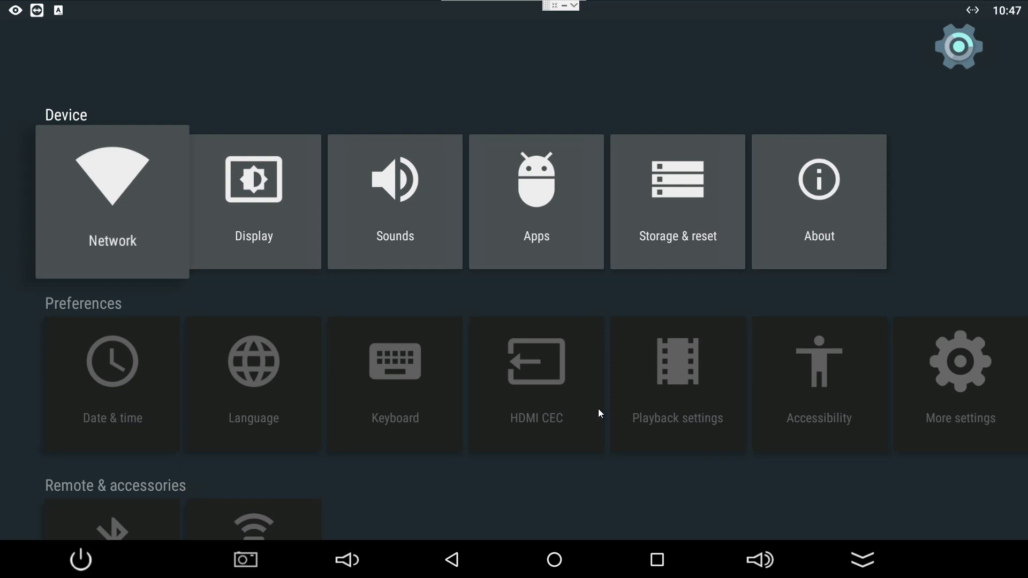
mouse_move(554, 386)
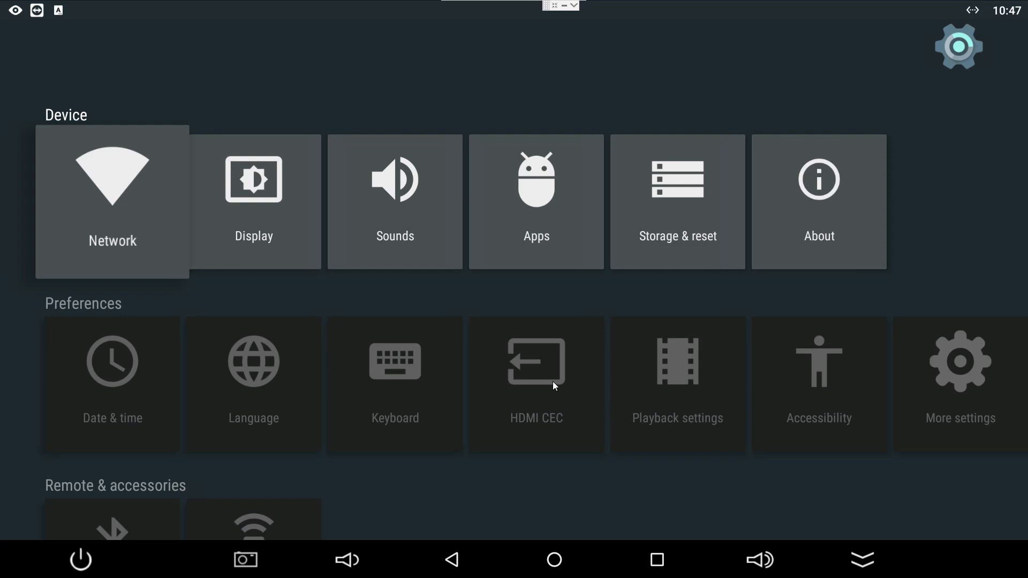
- Open the HDMI CEC preference under Preferences
scroll("down", 3)
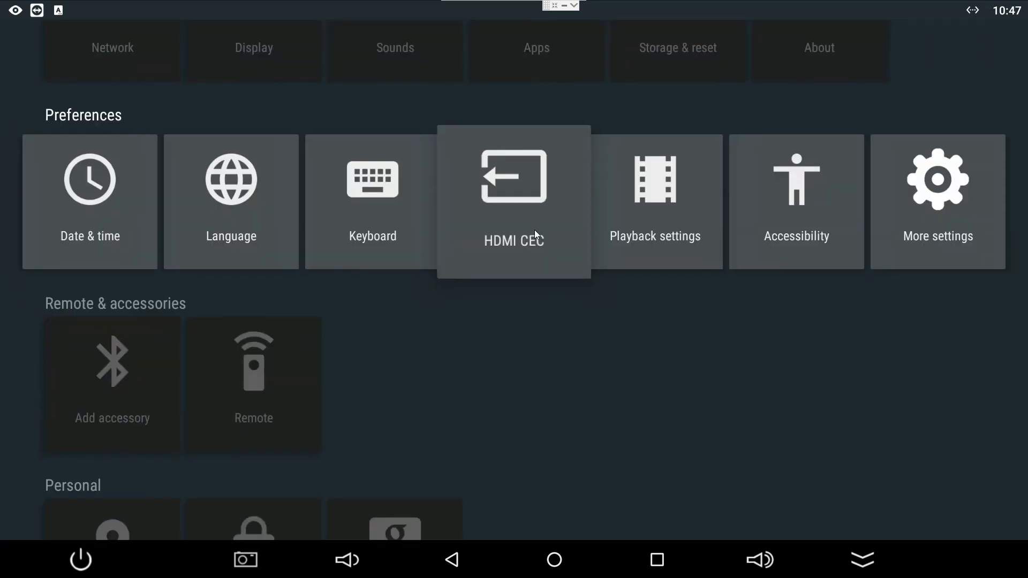
left_click(514, 201)
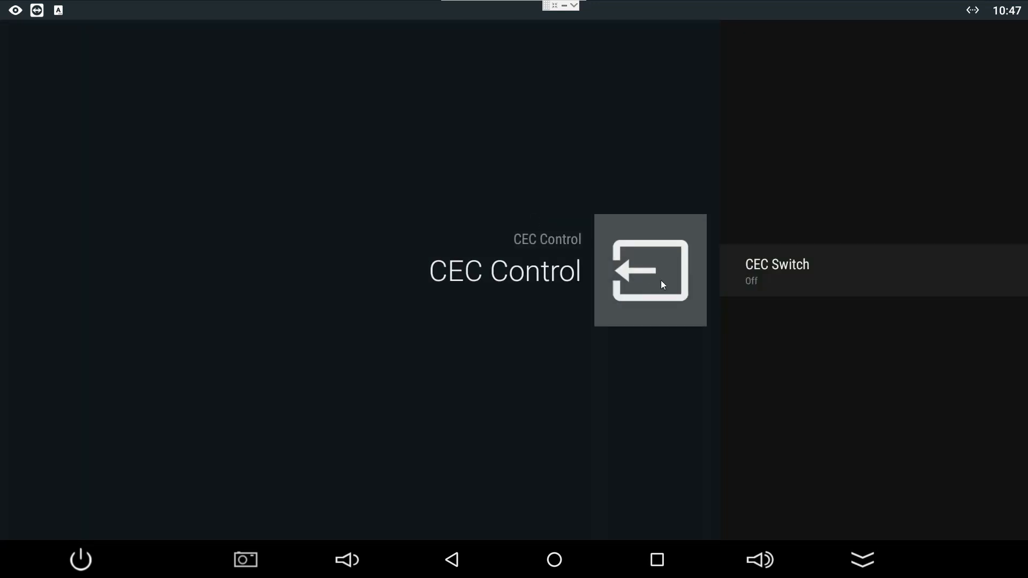
mouse_move(785, 287)
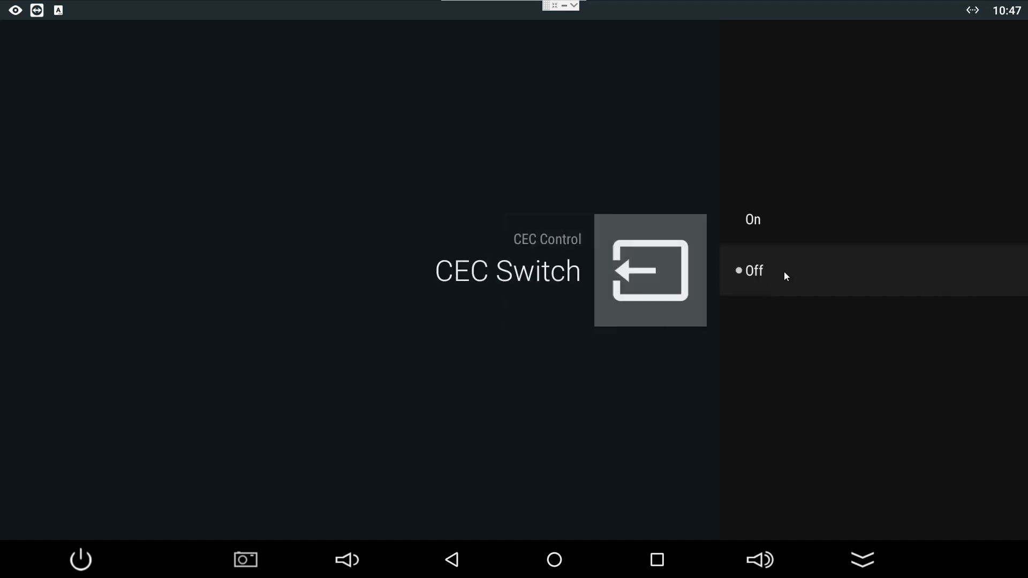
- Set CEC Switch On and Auto change language Off, leaving One key play and power off On
left_click(753, 219)
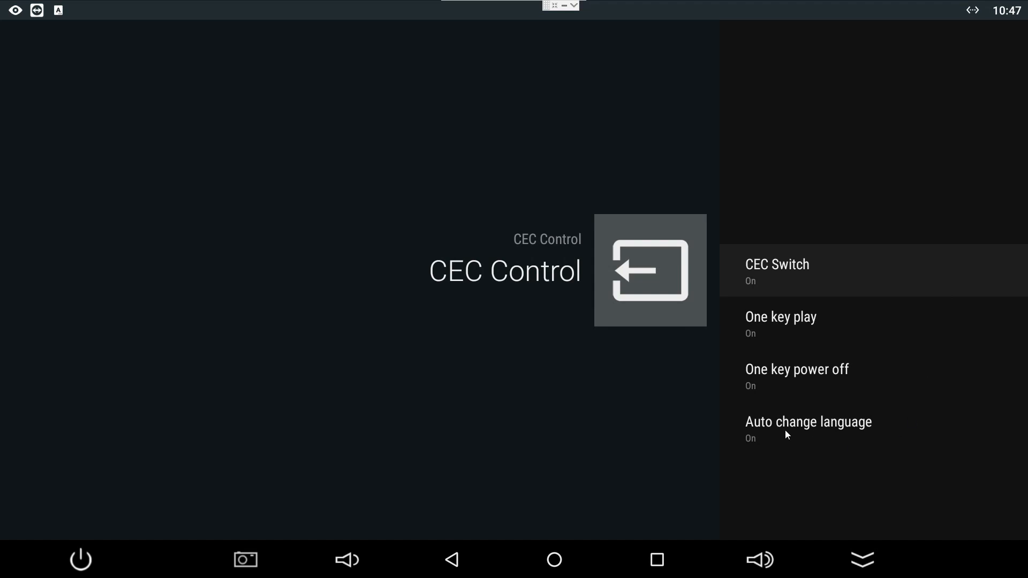
mouse_move(799, 434)
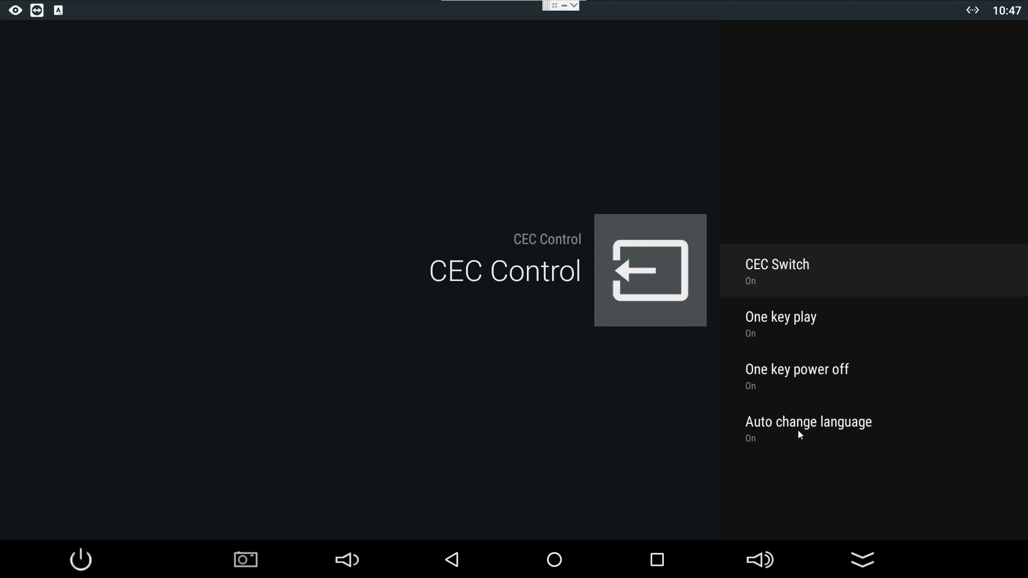
left_click(808, 430)
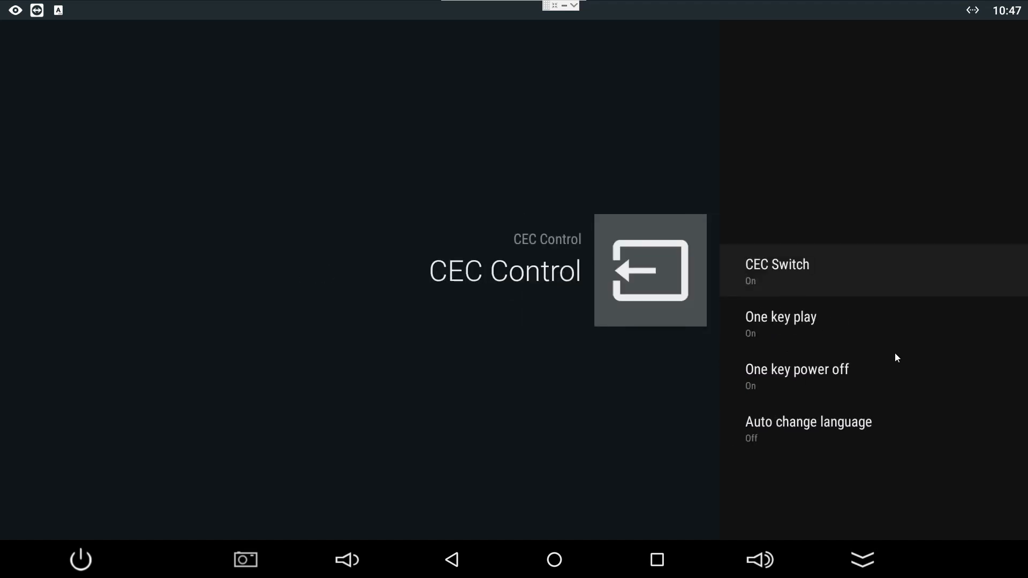
mouse_move(568, 549)
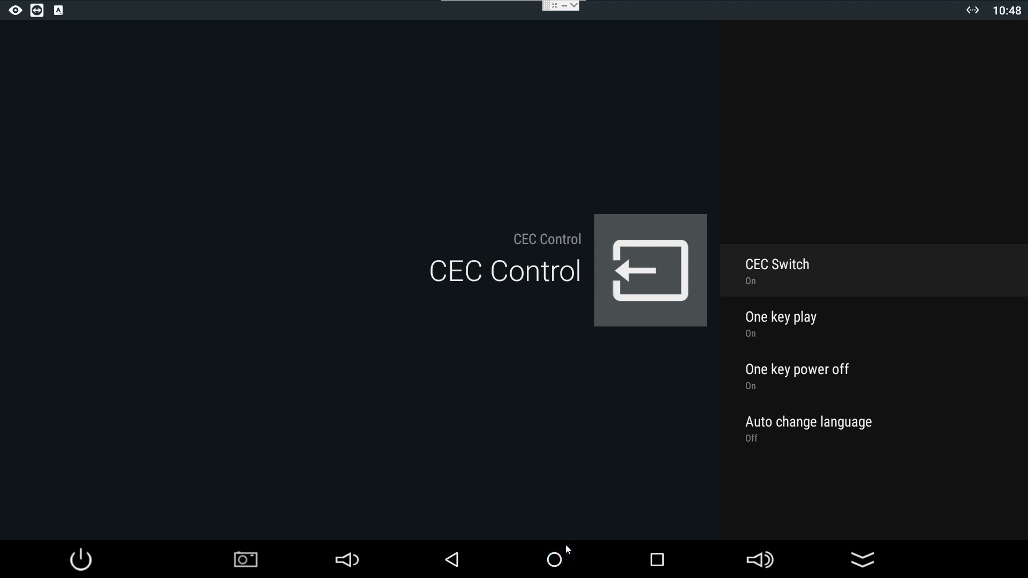
mouse_move(553, 560)
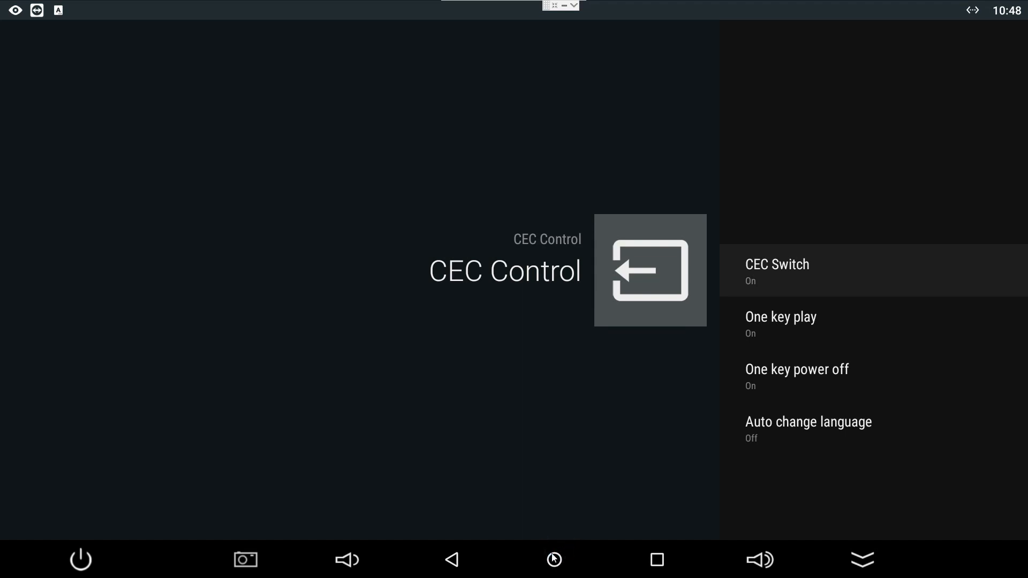